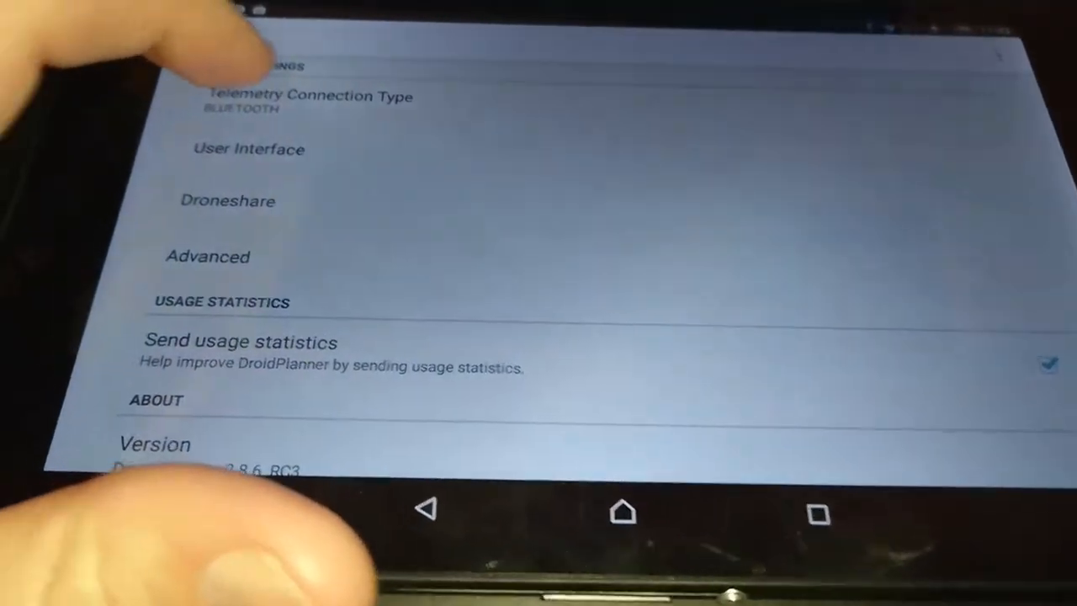
- Leave Settings with Bluetooth telemetry selected and return to the flight data map
click(308, 101)
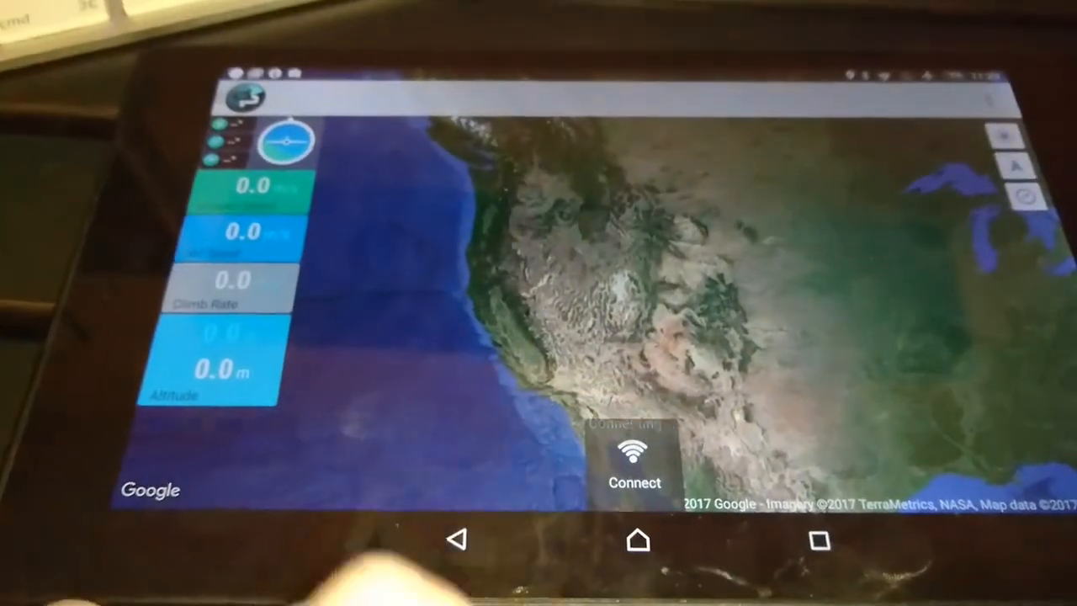
- Connect to the drone over Bluetooth so altitude, attitude and voltage appear
click(635, 461)
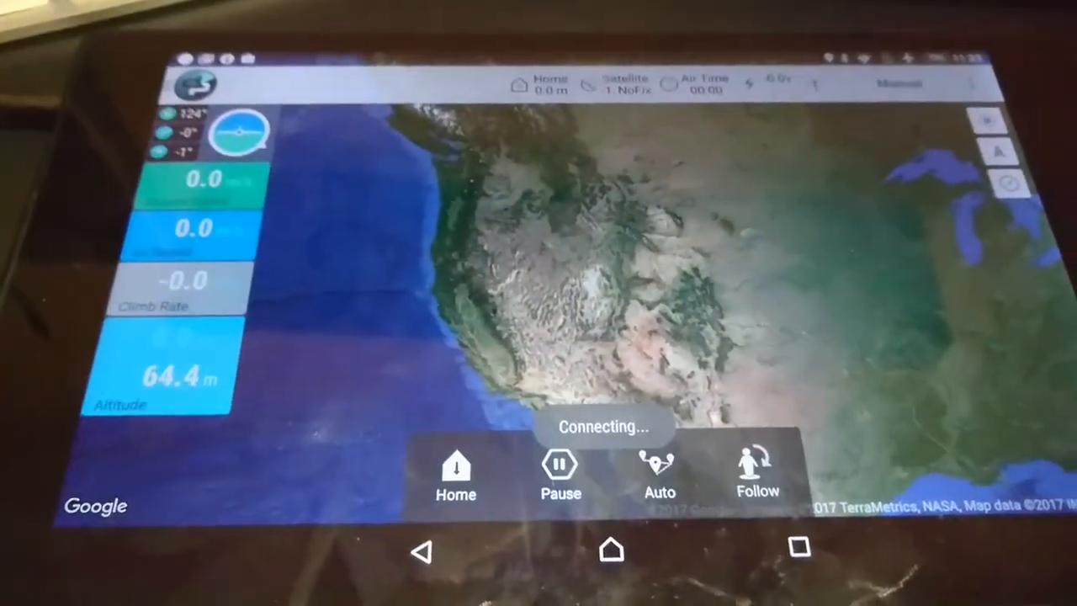